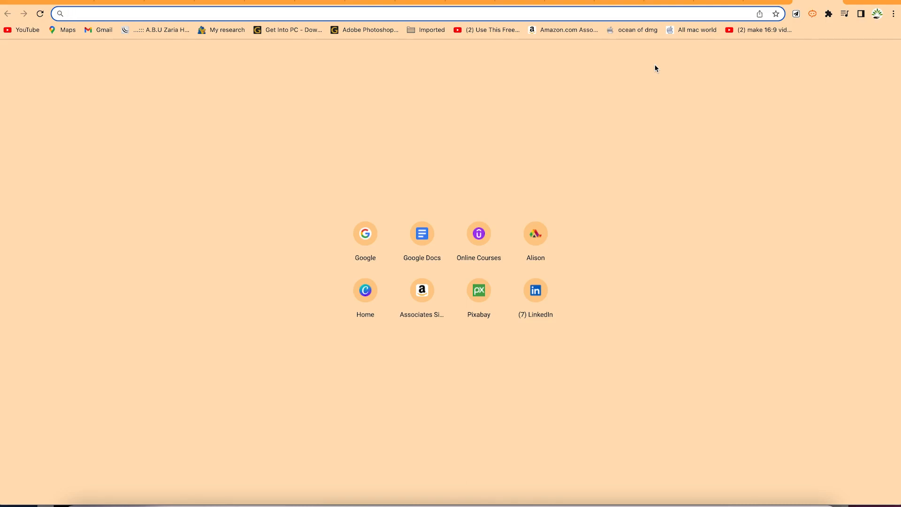
Search Google for 'wps office suite' from the address bar
click(273, 14)
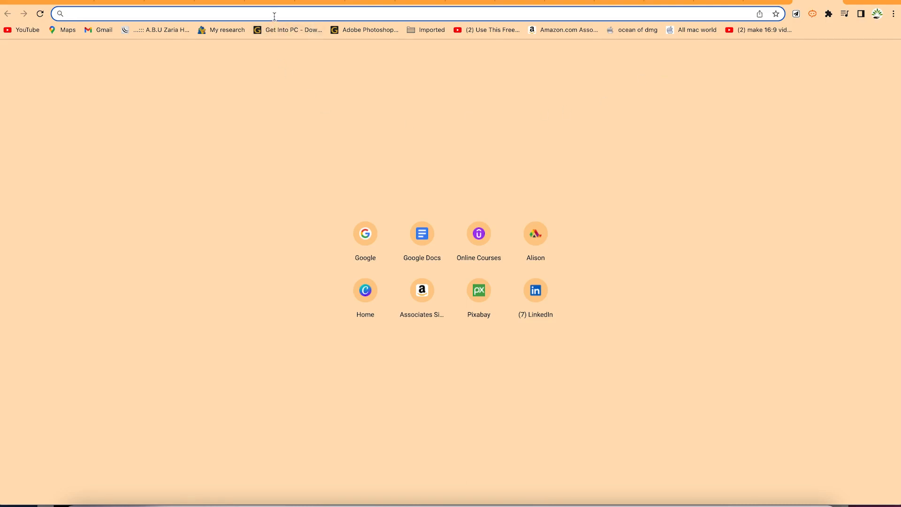
text(wps office suite)
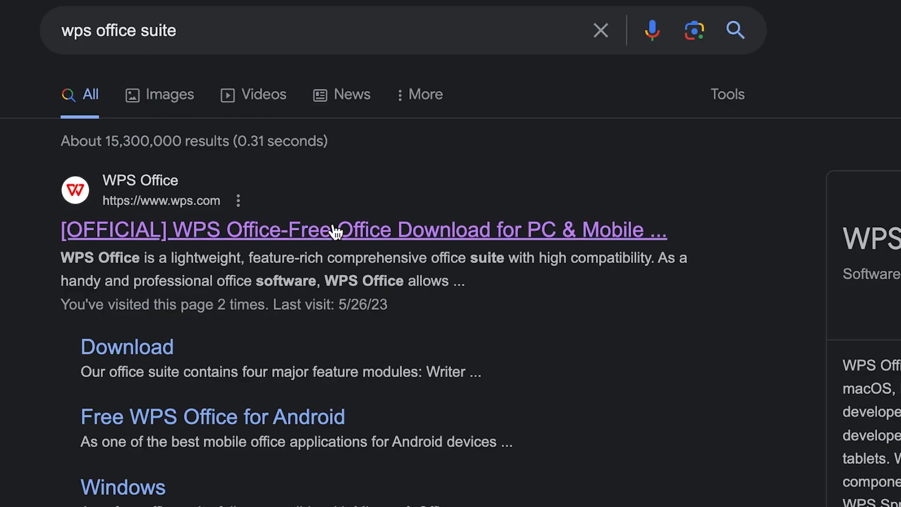
mouse_move(339, 246)
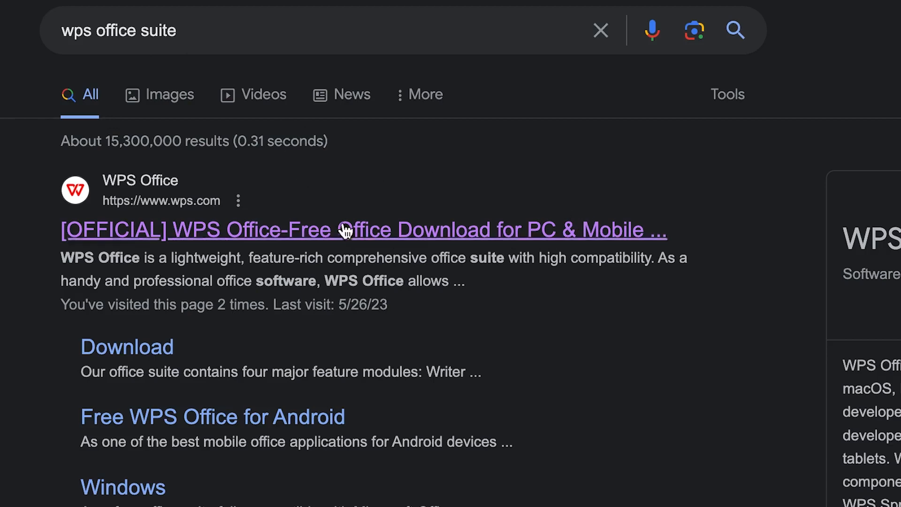
mouse_move(611, 476)
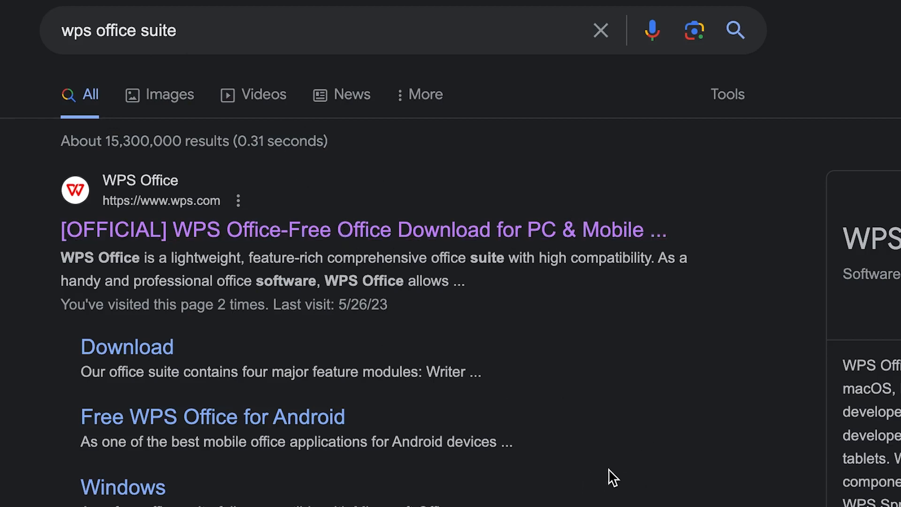
scroll(down, 3)
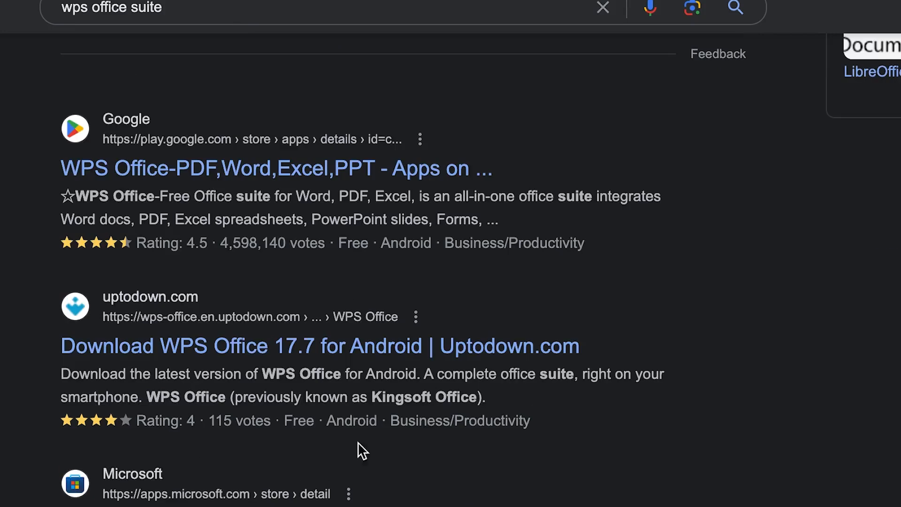
mouse_move(394, 211)
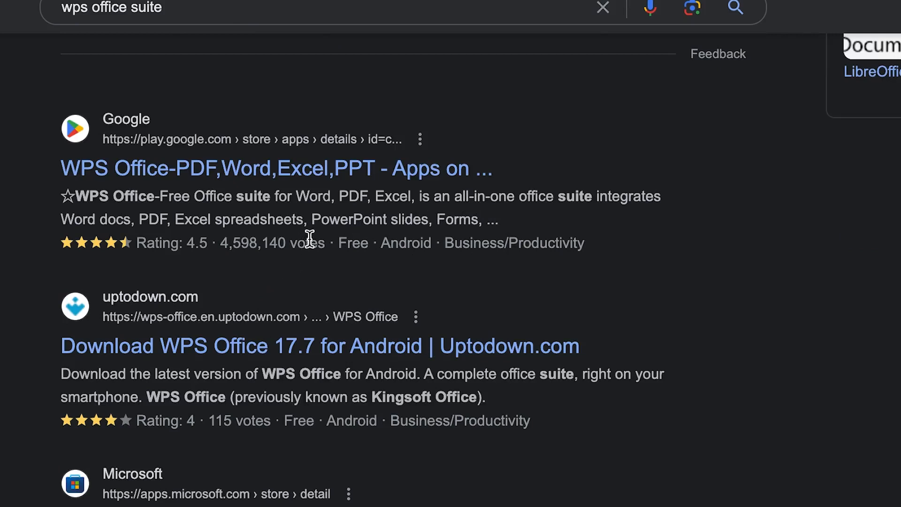
mouse_move(335, 233)
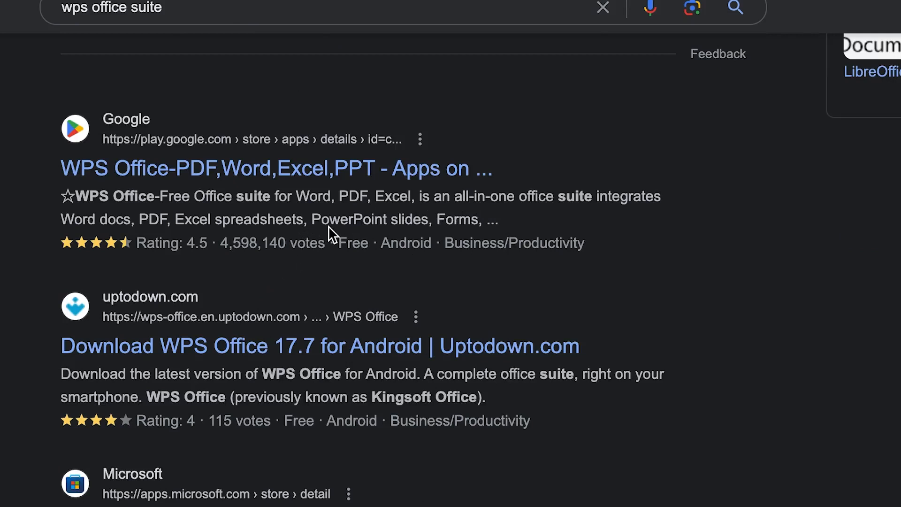
mouse_move(386, 234)
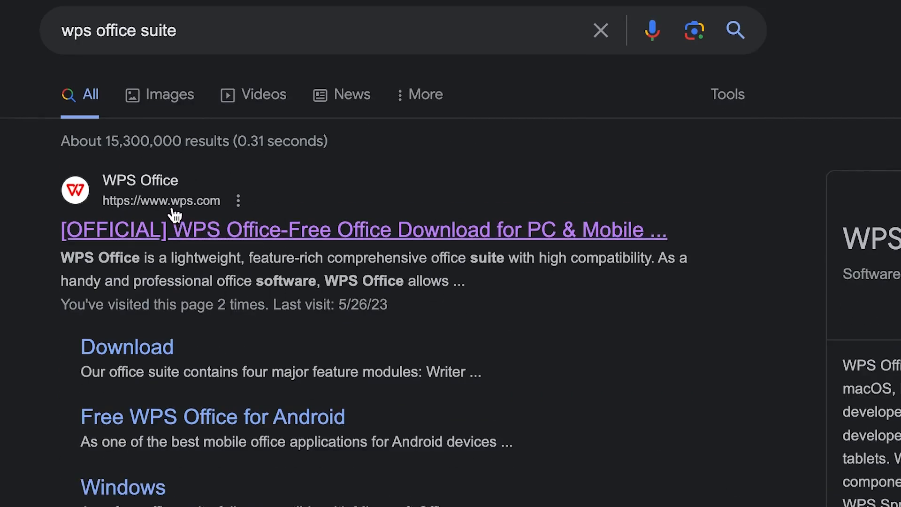
mouse_move(384, 240)
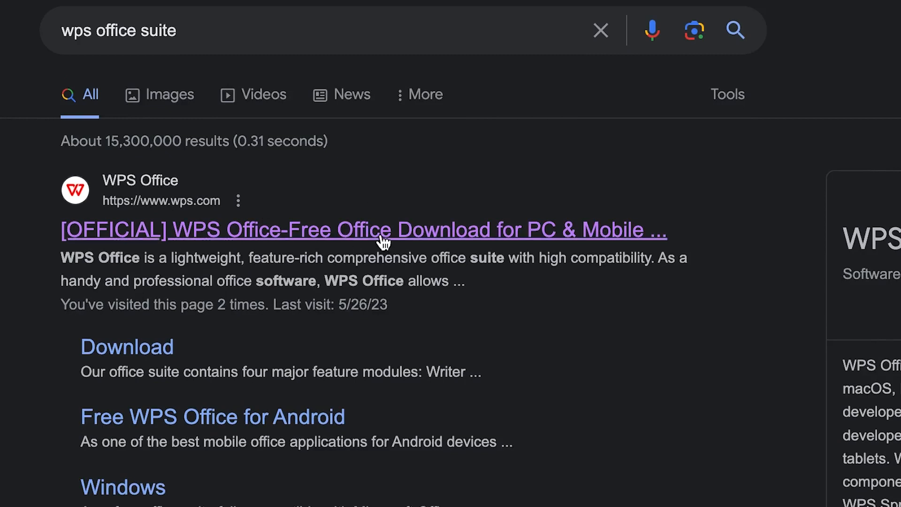
mouse_move(384, 241)
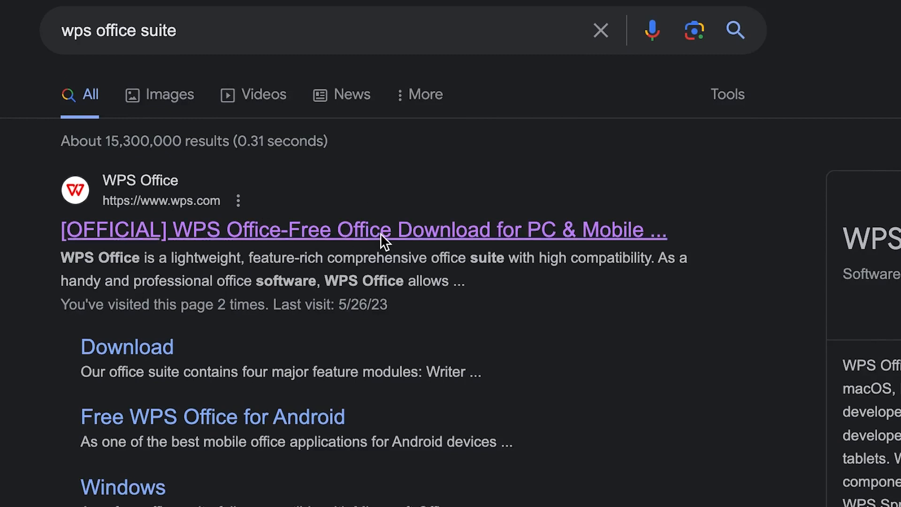
Open the official wps.com result and wait for the Mac promotion pop-up
click(364, 229)
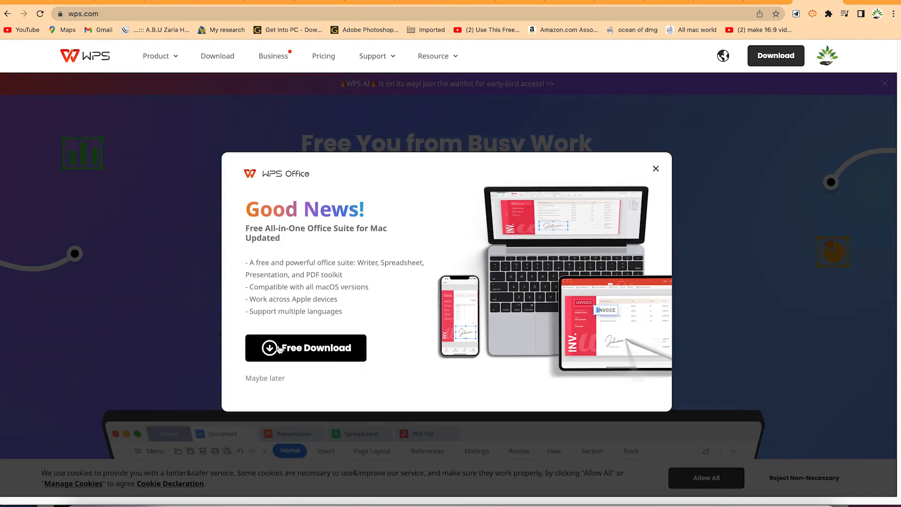
mouse_move(294, 344)
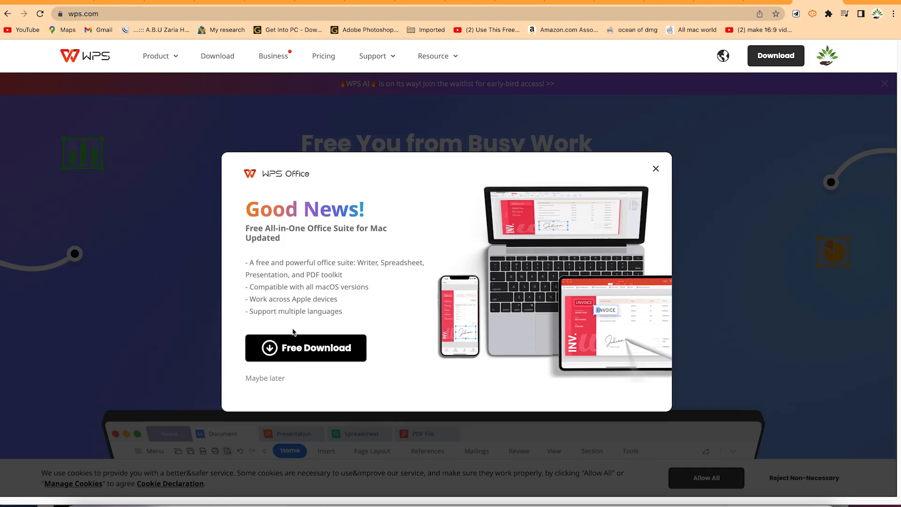
mouse_move(313, 352)
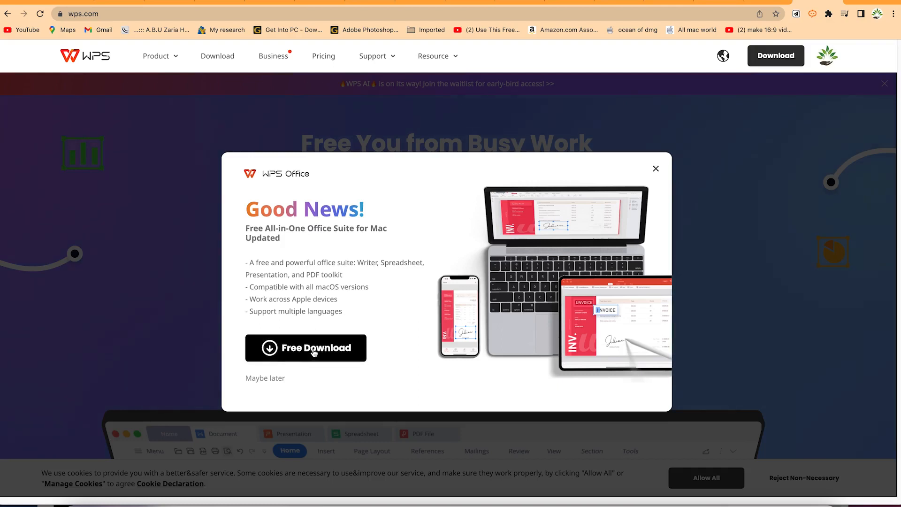
mouse_move(266, 232)
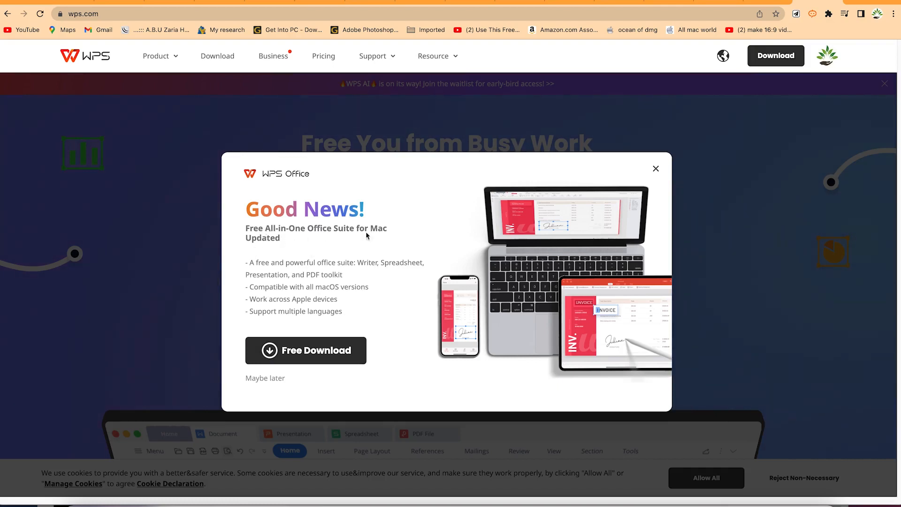
mouse_move(278, 320)
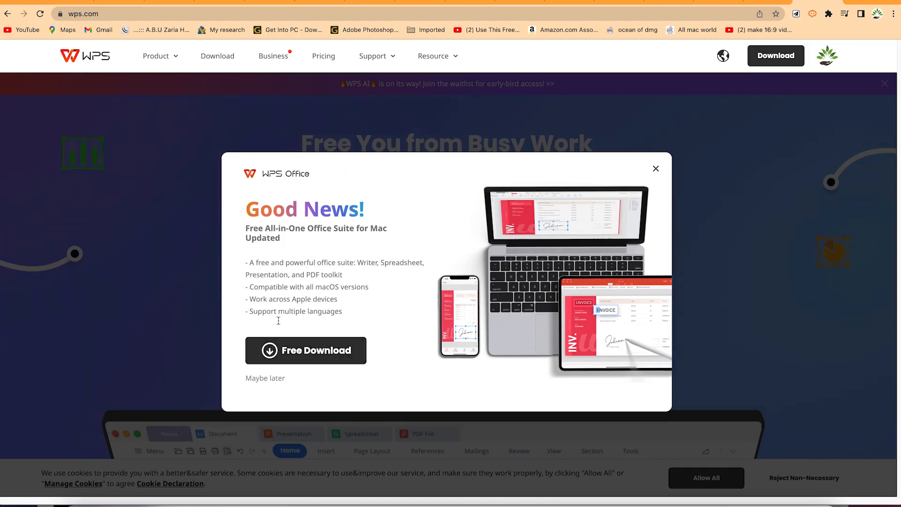
mouse_move(346, 280)
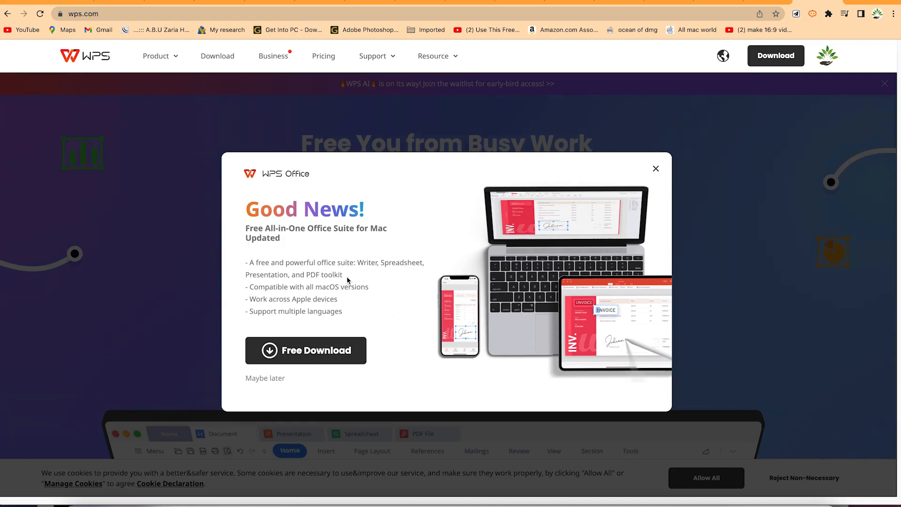
mouse_move(327, 227)
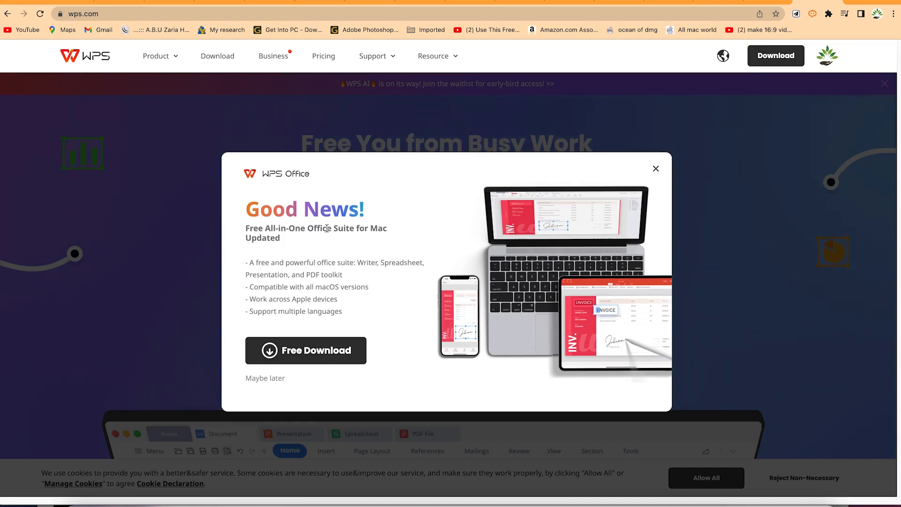
mouse_move(299, 279)
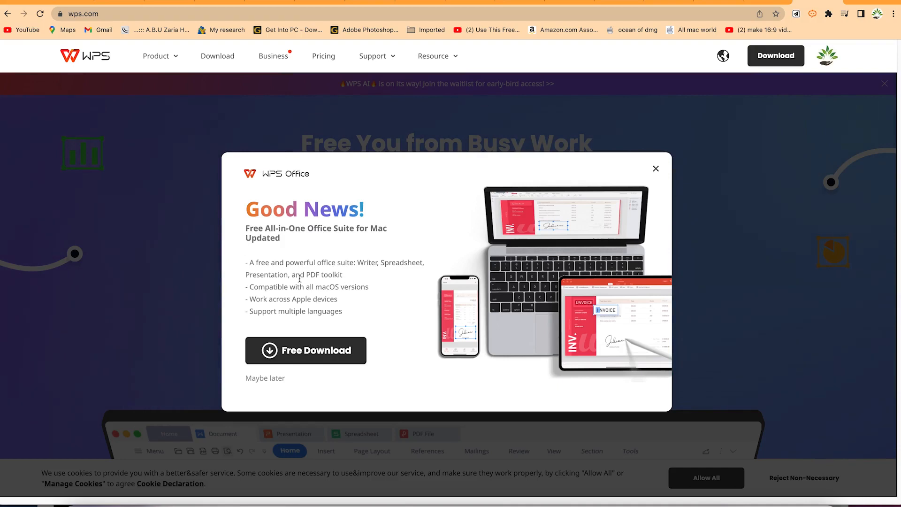
mouse_move(418, 263)
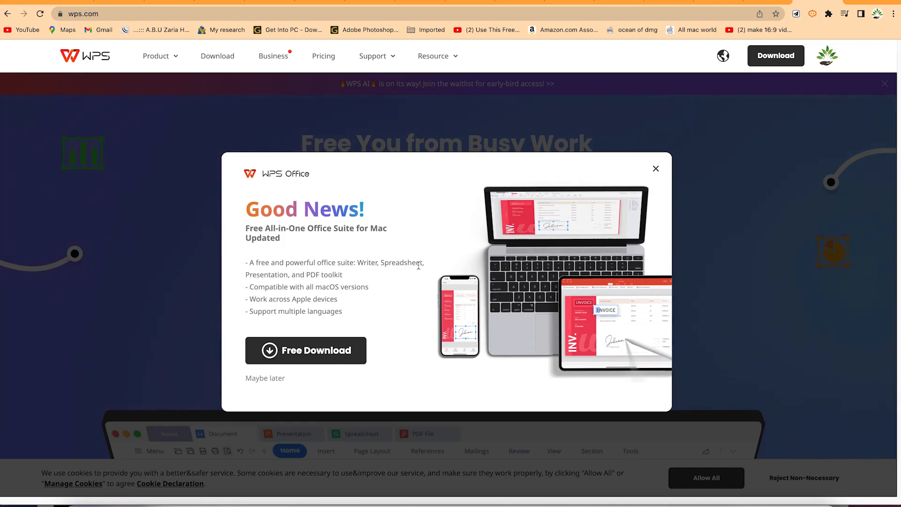
mouse_move(332, 281)
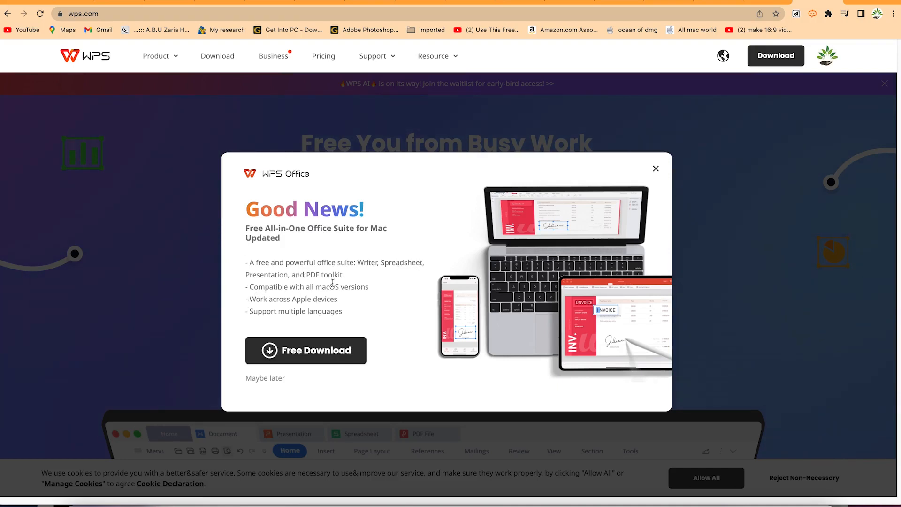
mouse_move(362, 296)
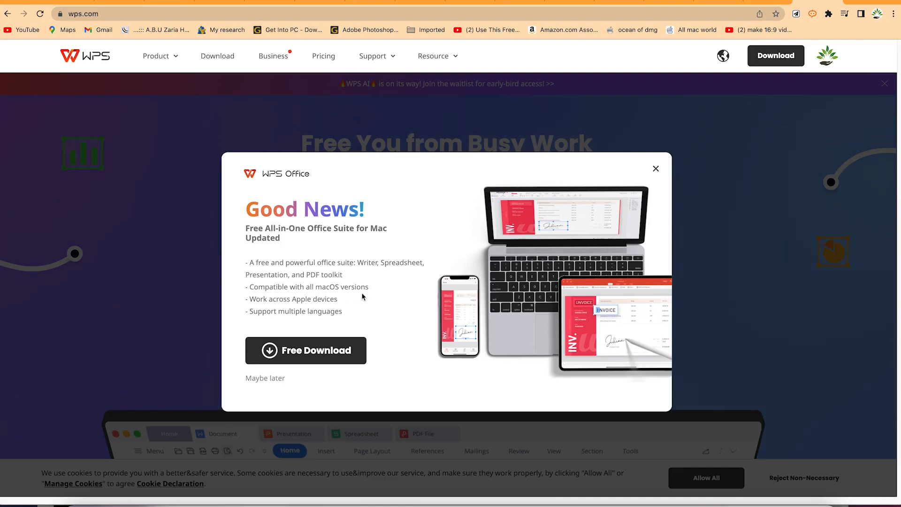
mouse_move(328, 305)
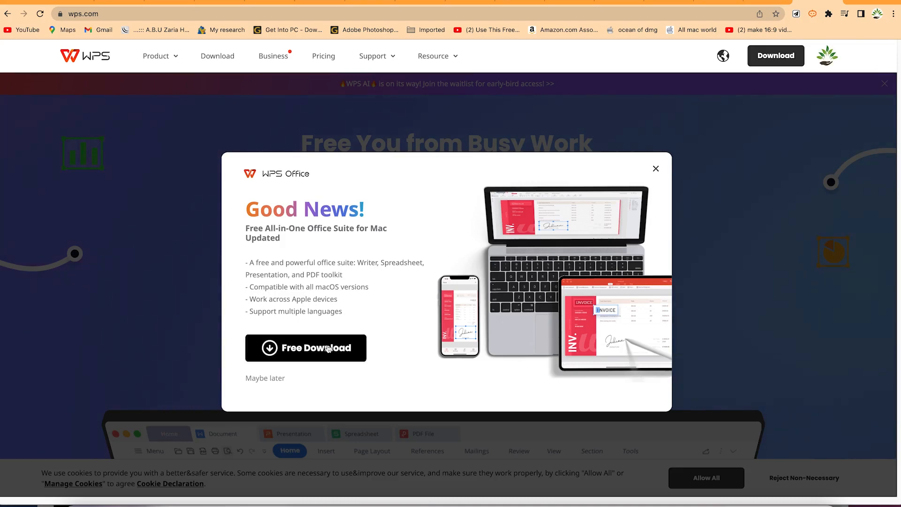
Close the Good News pop-up and scroll down to the platform download options
click(655, 168)
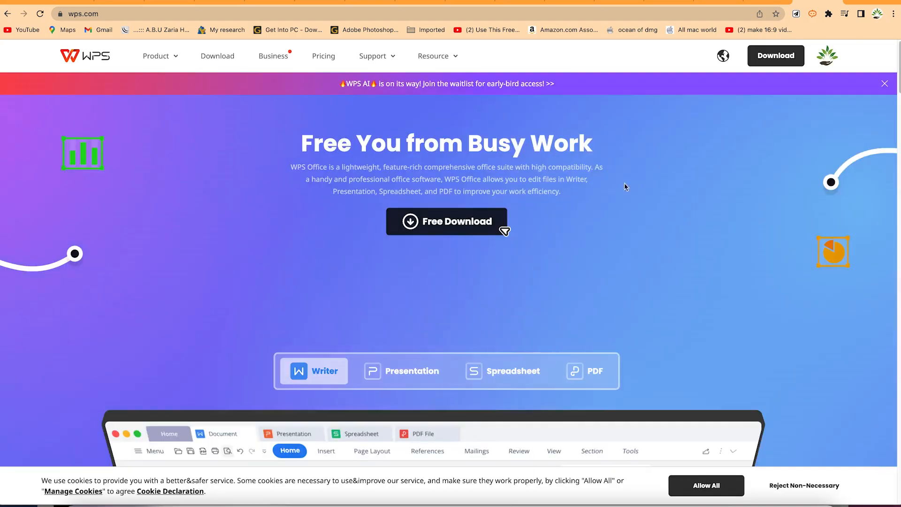
scroll(down, 3)
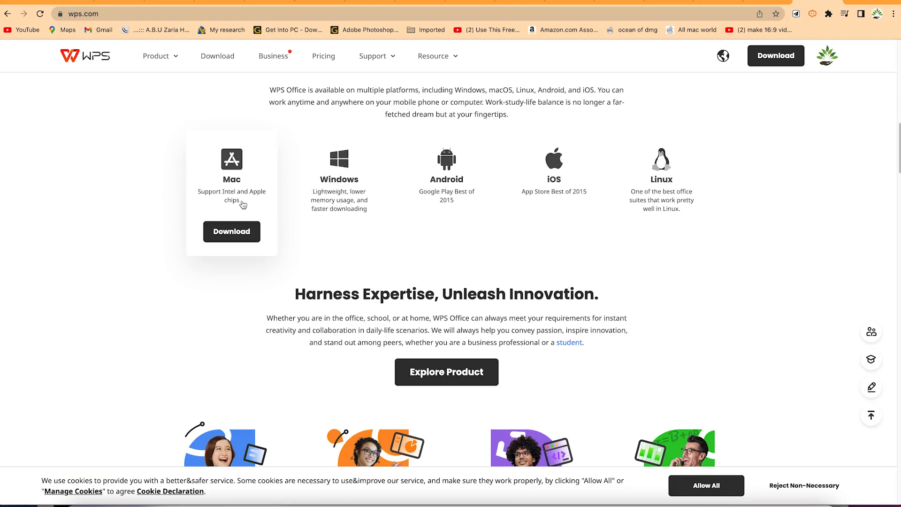
mouse_move(479, 192)
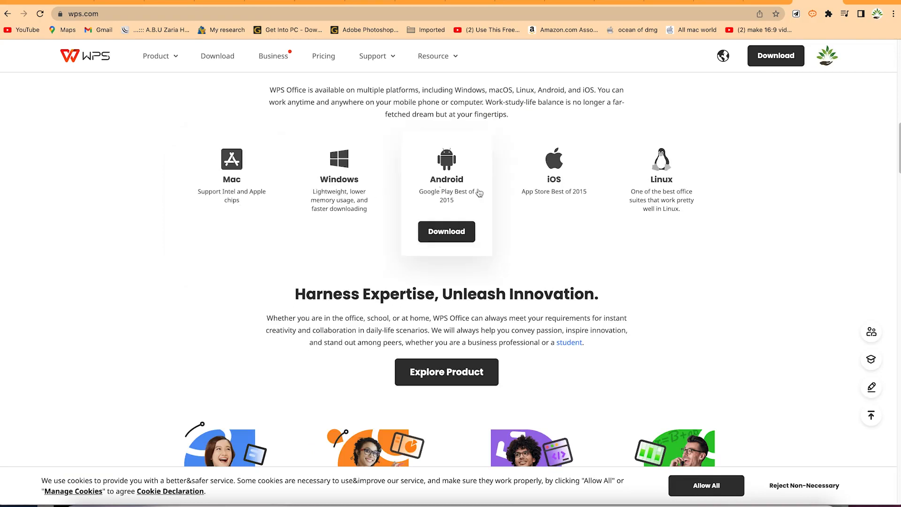
mouse_move(450, 194)
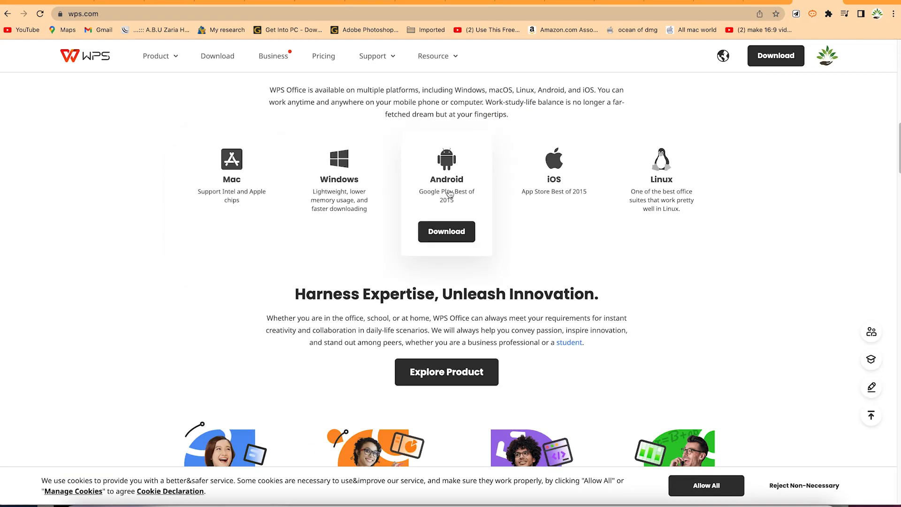
mouse_move(535, 185)
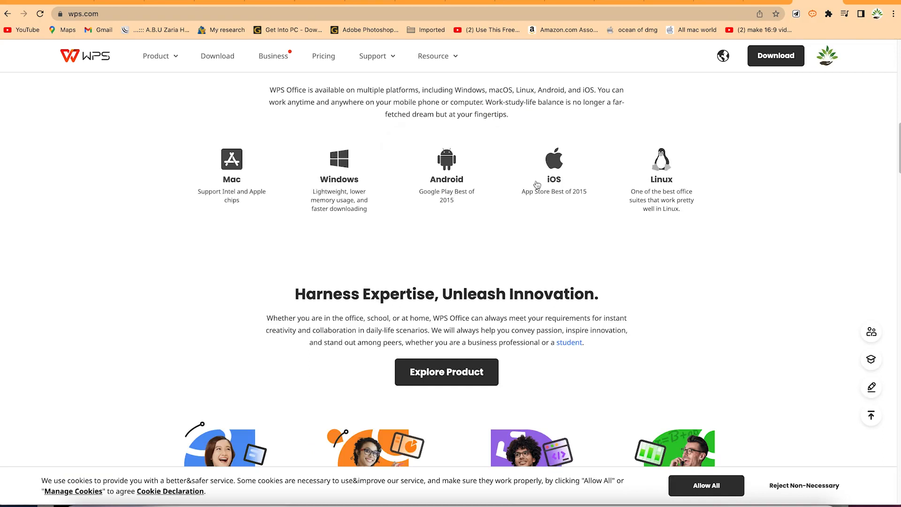
mouse_move(553, 167)
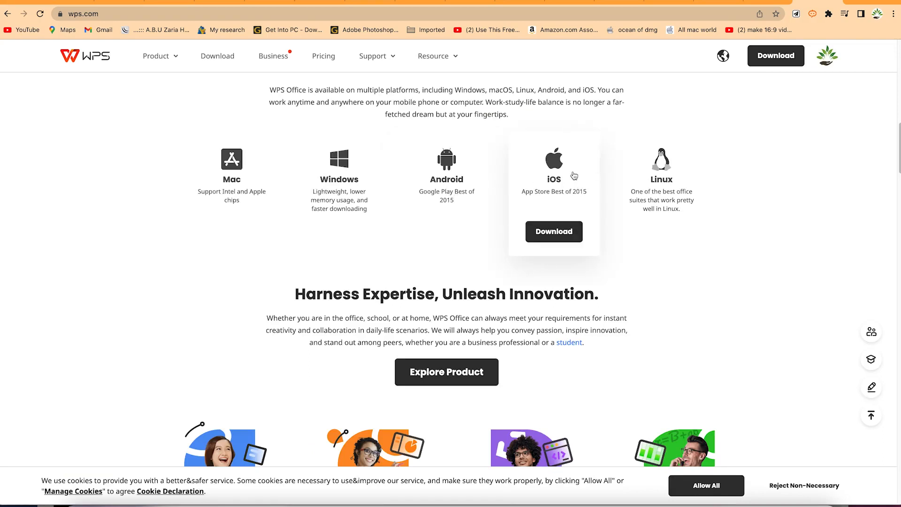
mouse_move(580, 196)
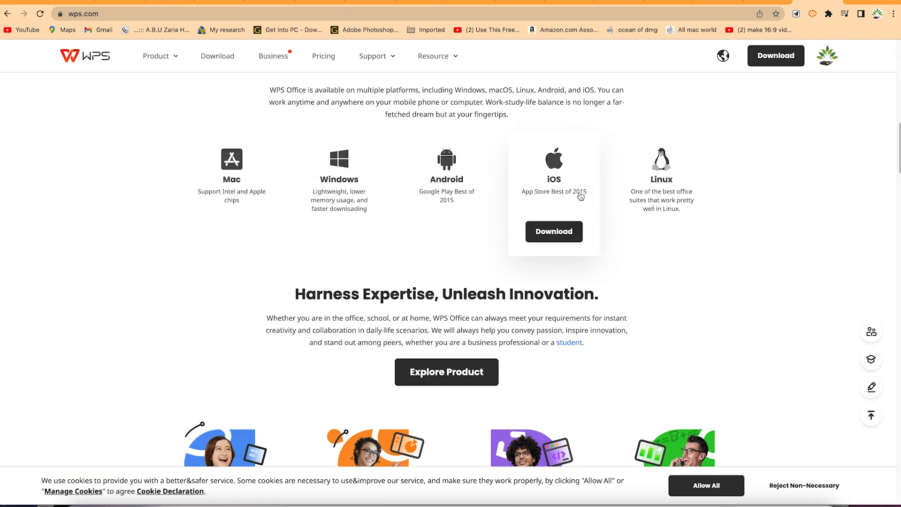
mouse_move(660, 179)
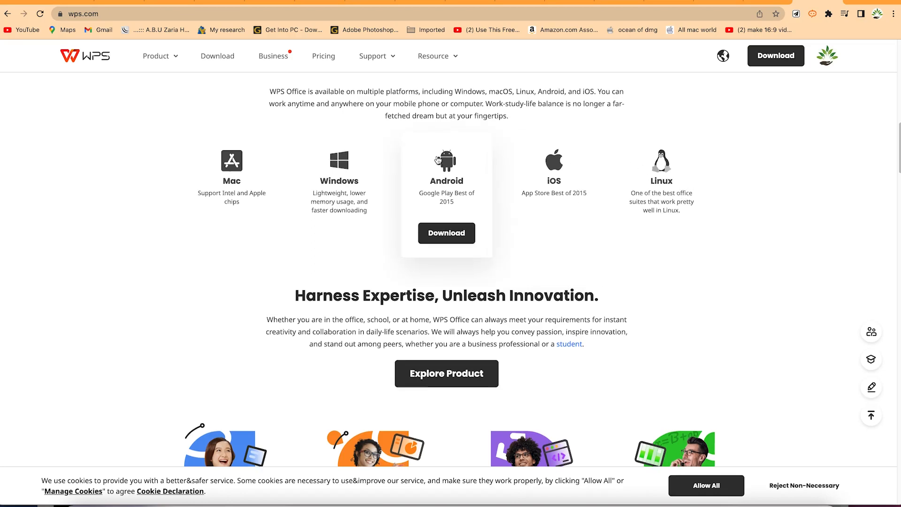
Return to the top and preview the Presentation, then Spreadsheet, interfaces
scroll(up, 3)
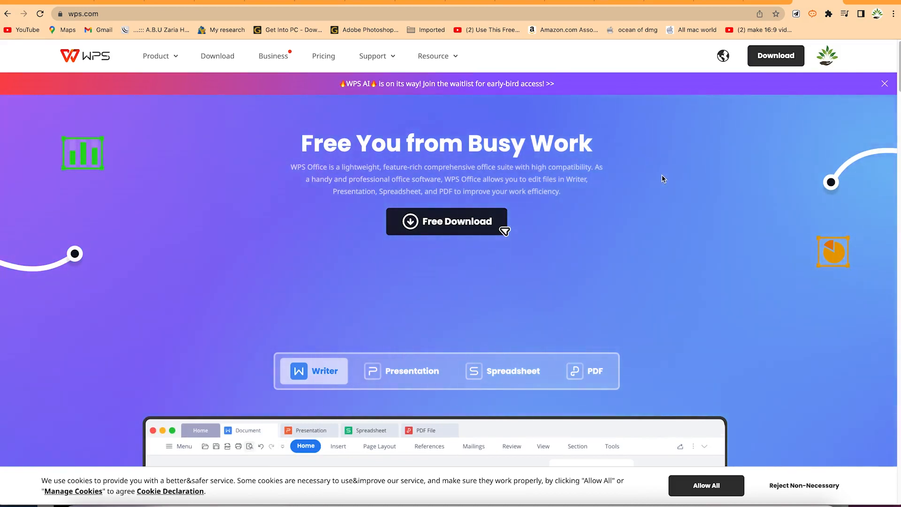
click(412, 371)
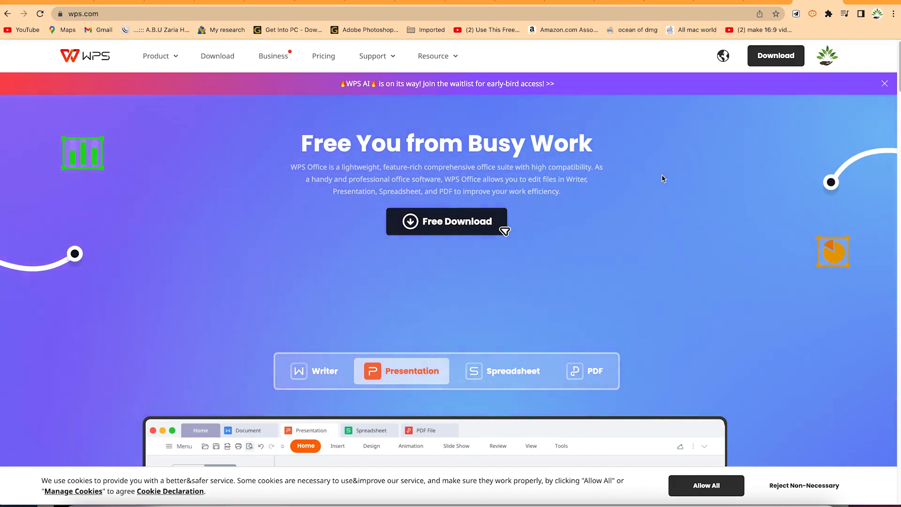
click(502, 371)
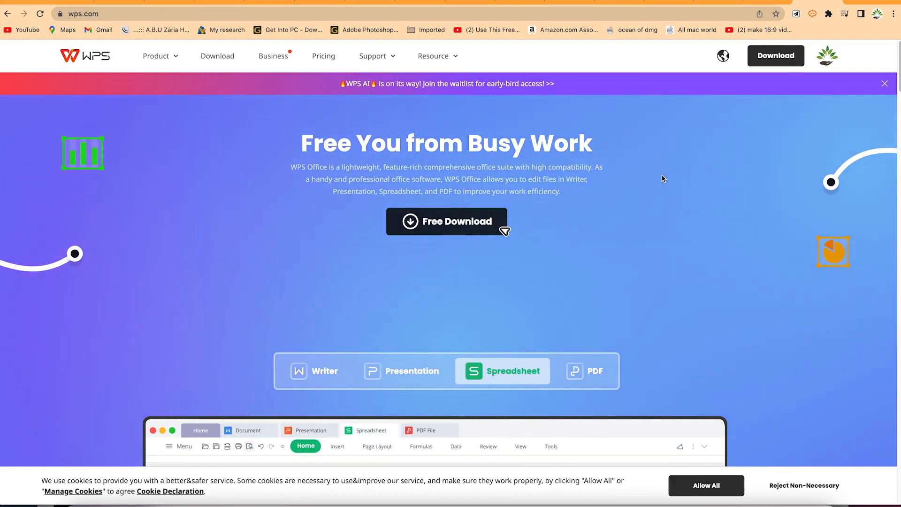